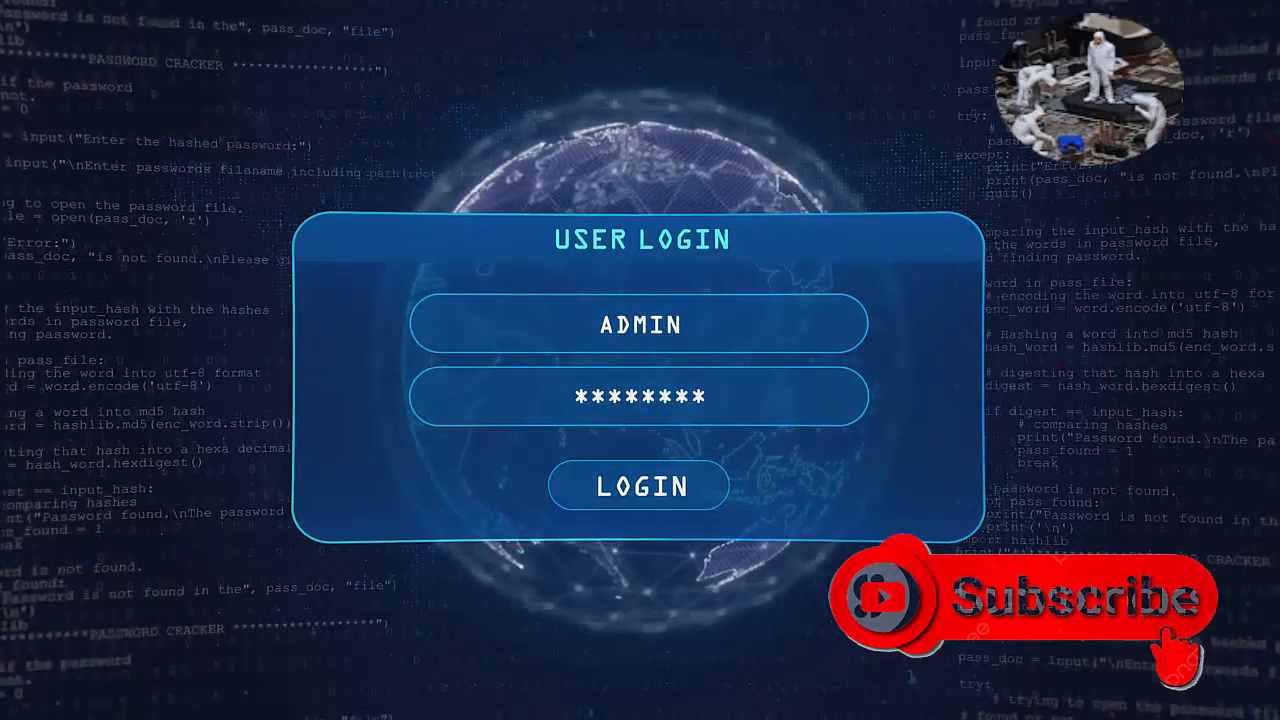
# Step: Play the outro preview until the ADMIN login form becomes a 67% loading bar
pyautogui.click(640, 486)
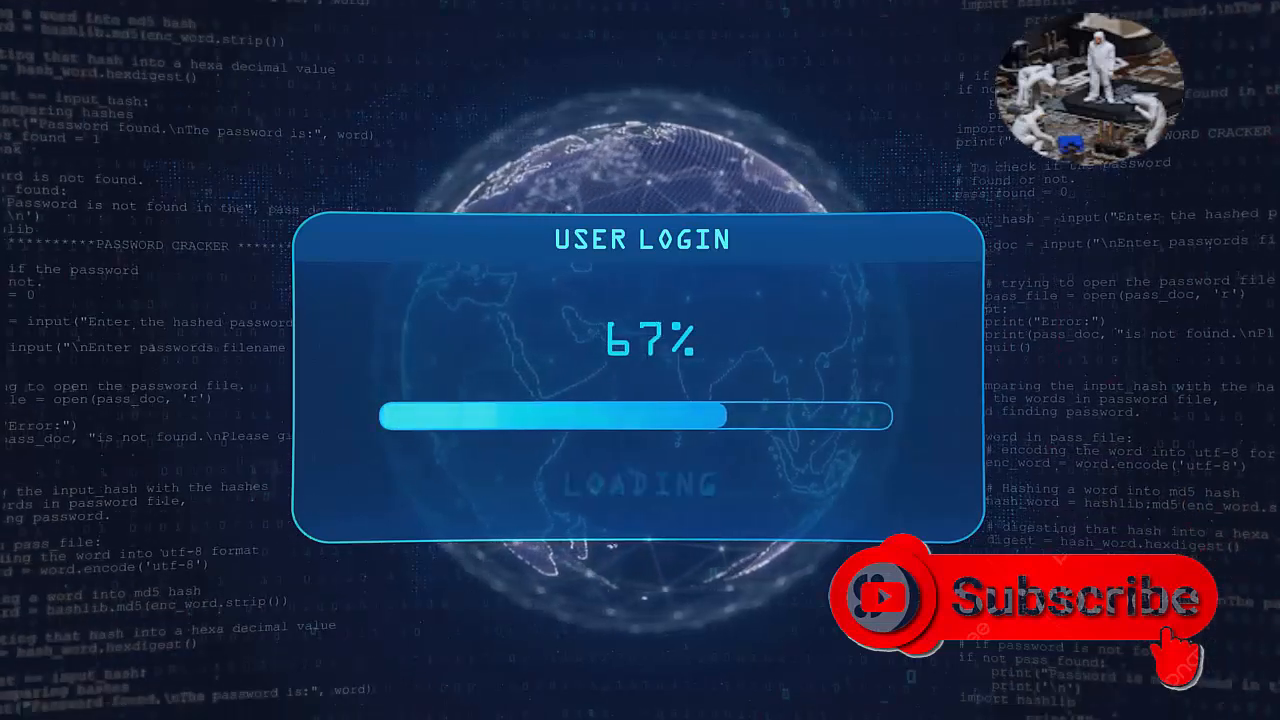